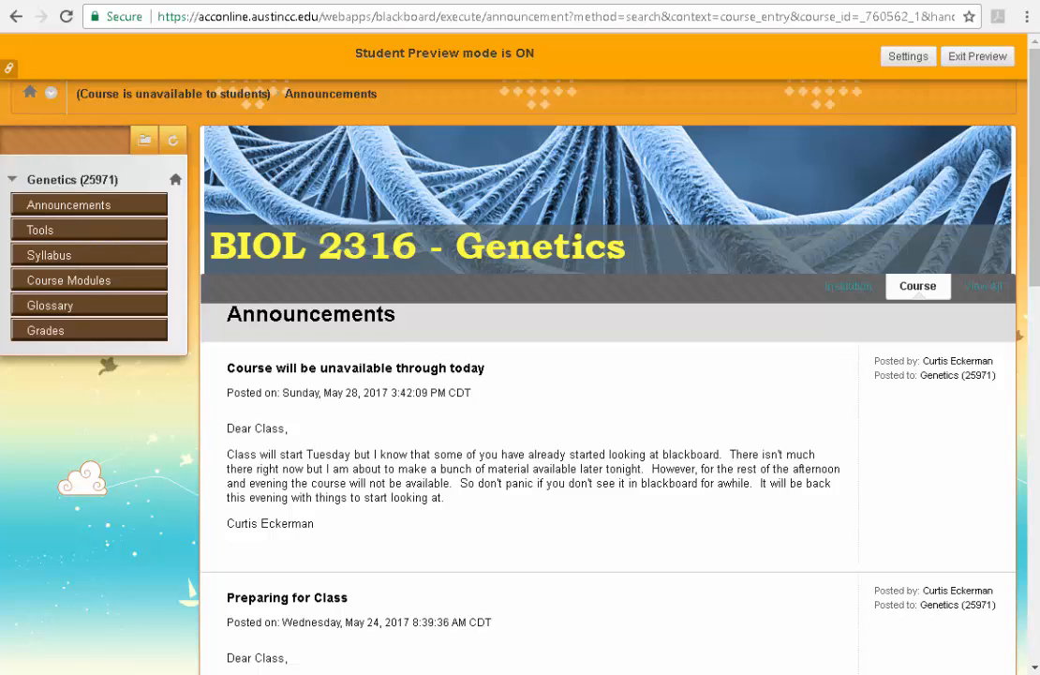
mouse_move(172, 427)
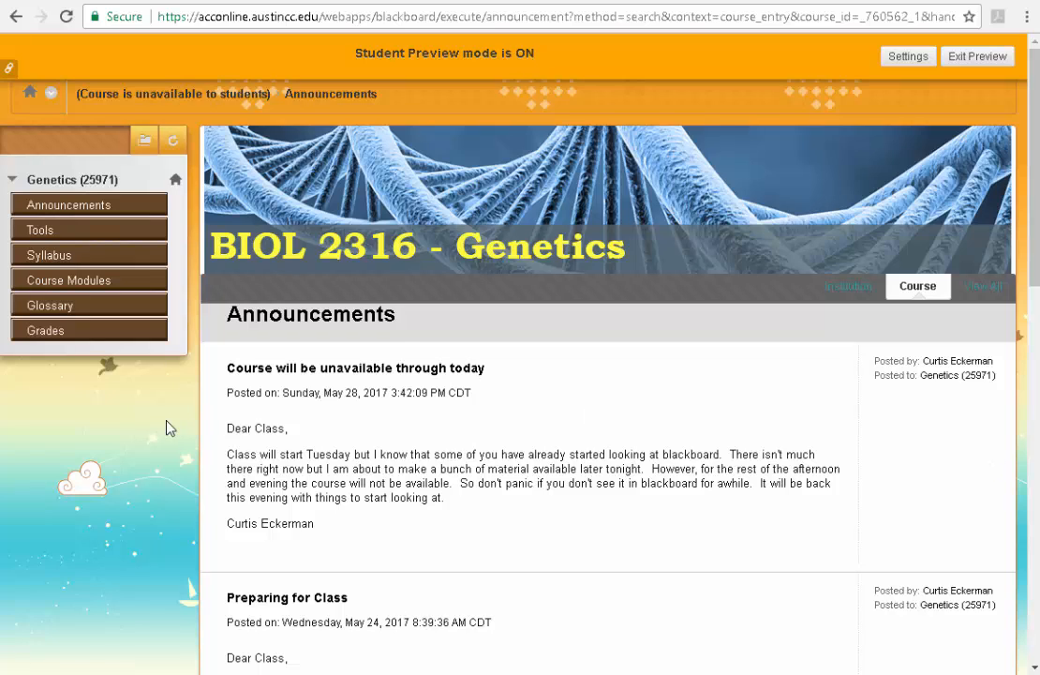
mouse_move(86, 352)
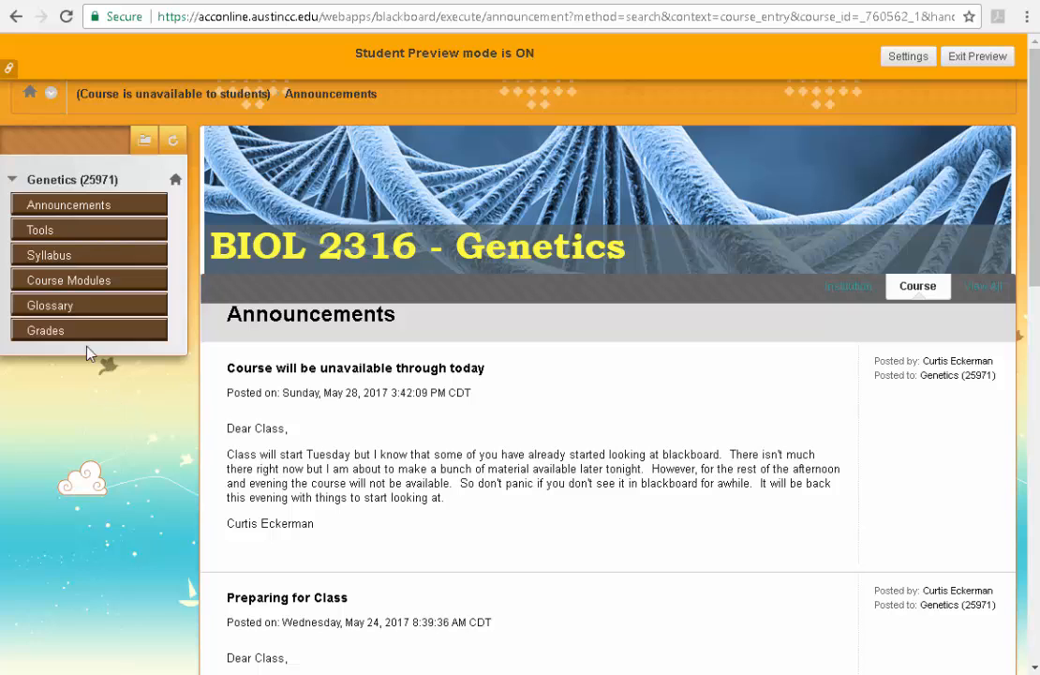
Step: Go to Course Modules in the Genetics course menu to see the chapter and Unit 1 listings
click(68, 280)
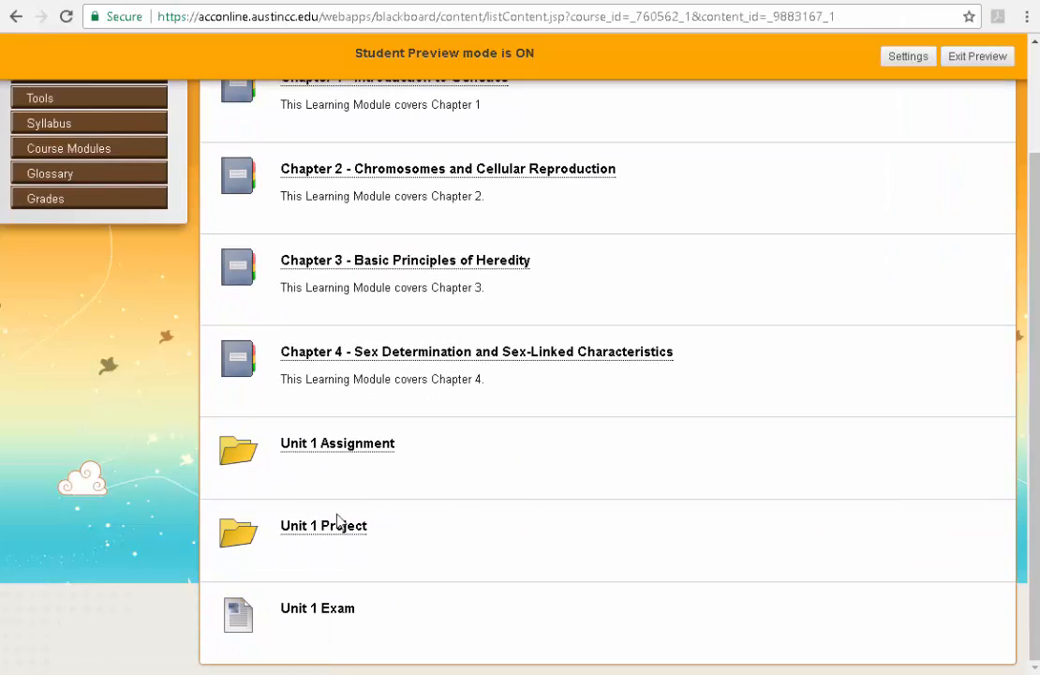
Step: Open the Unit 1 Project folder showing the genetic testing project directions
click(323, 525)
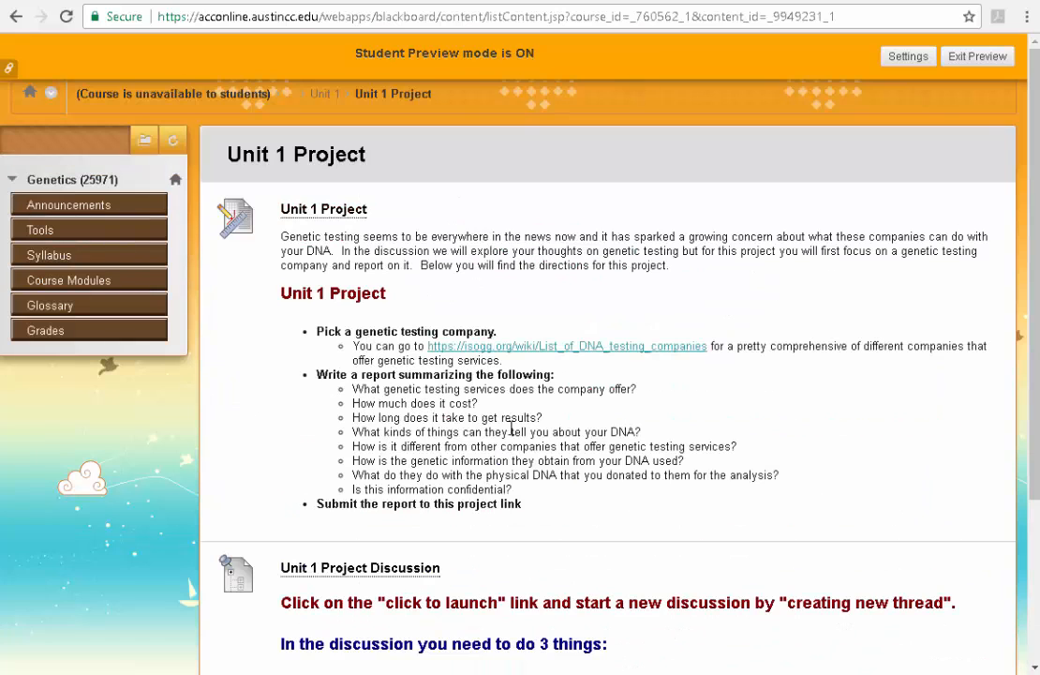
mouse_move(349, 510)
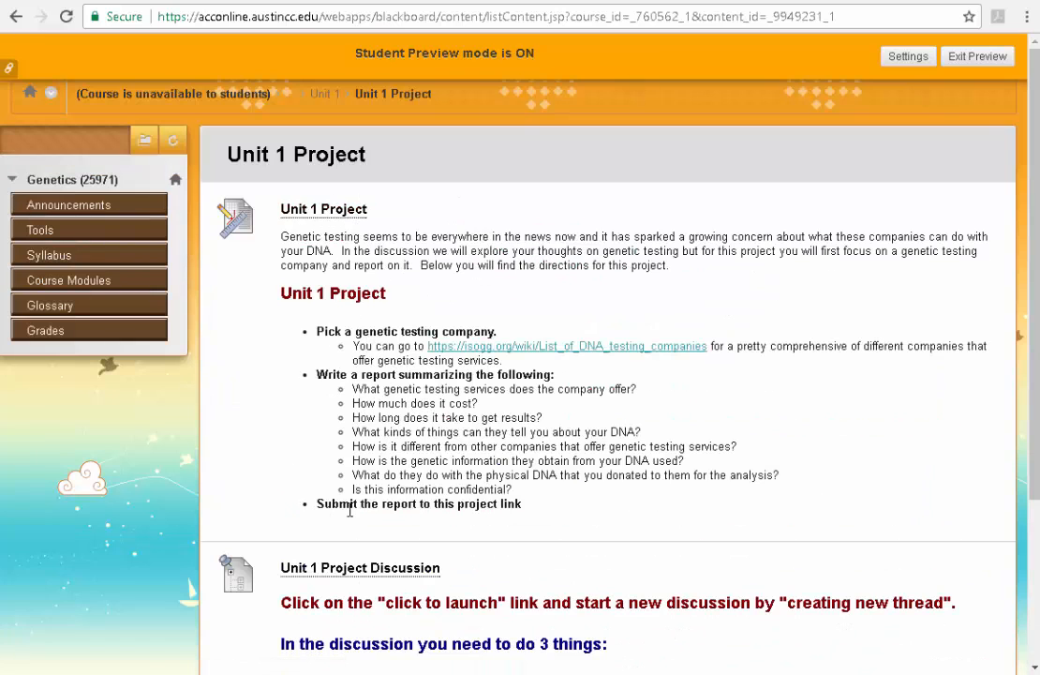
mouse_move(311, 325)
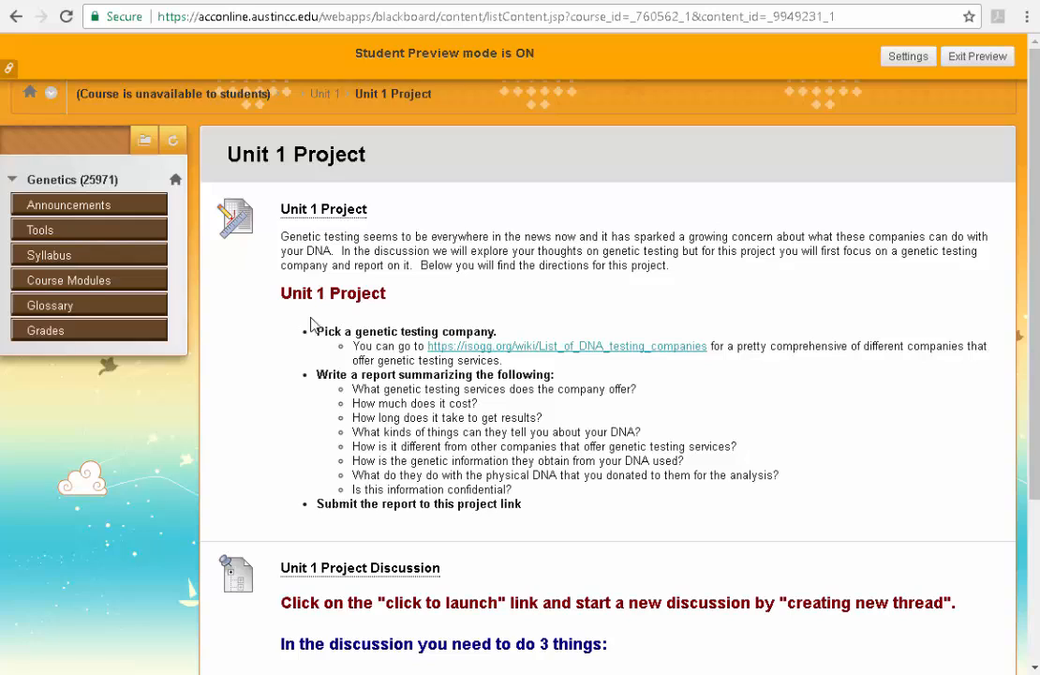
mouse_move(292, 285)
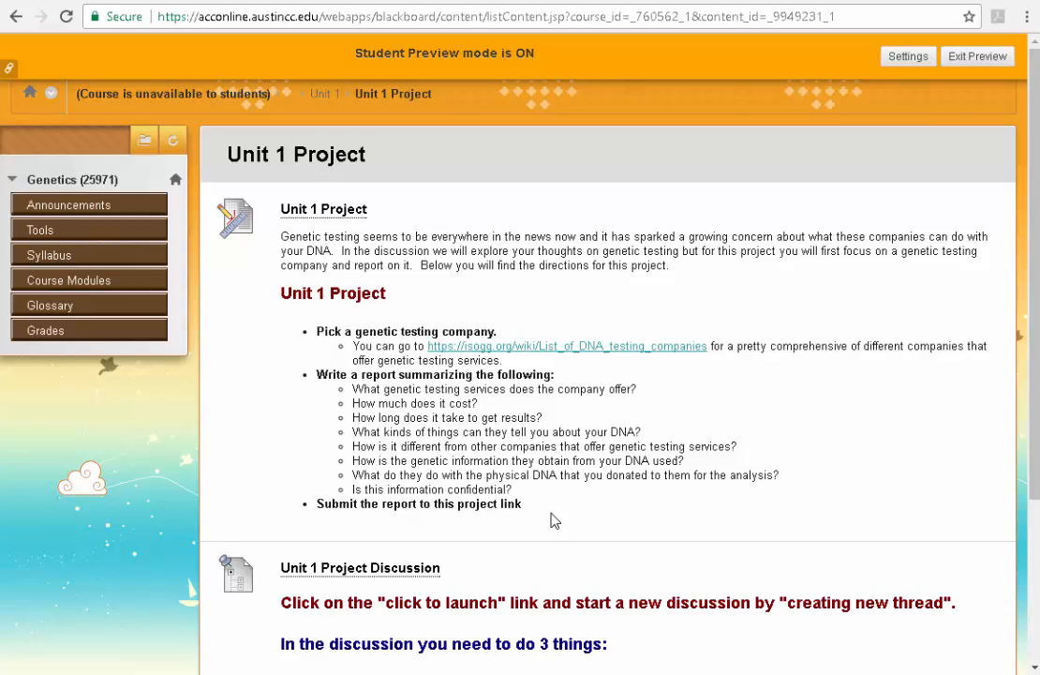
mouse_move(536, 491)
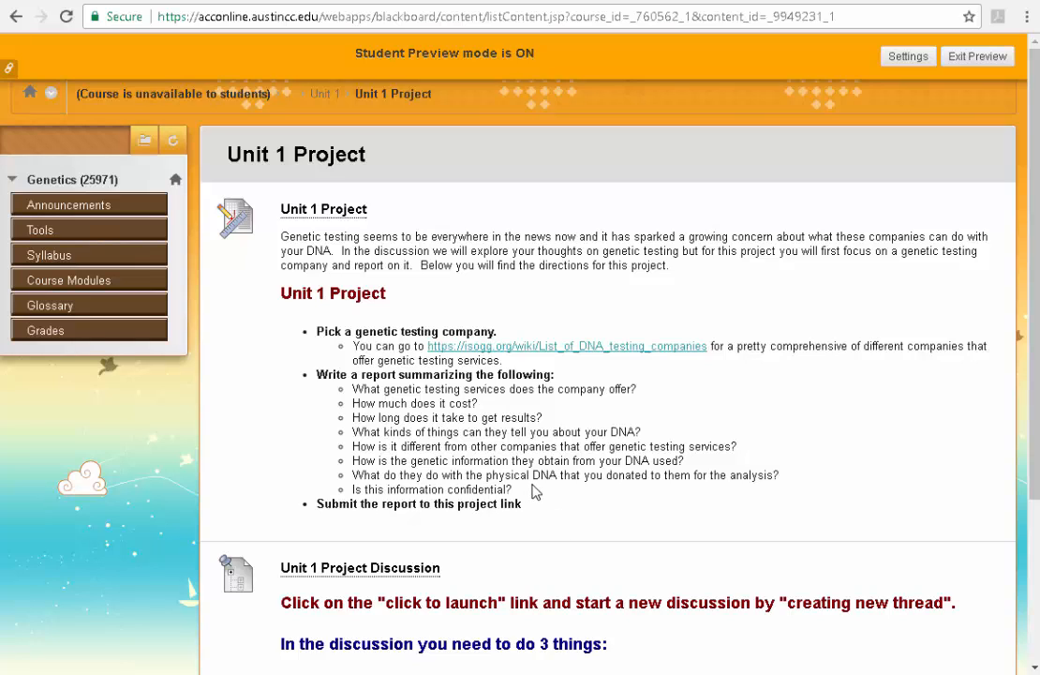
mouse_move(538, 504)
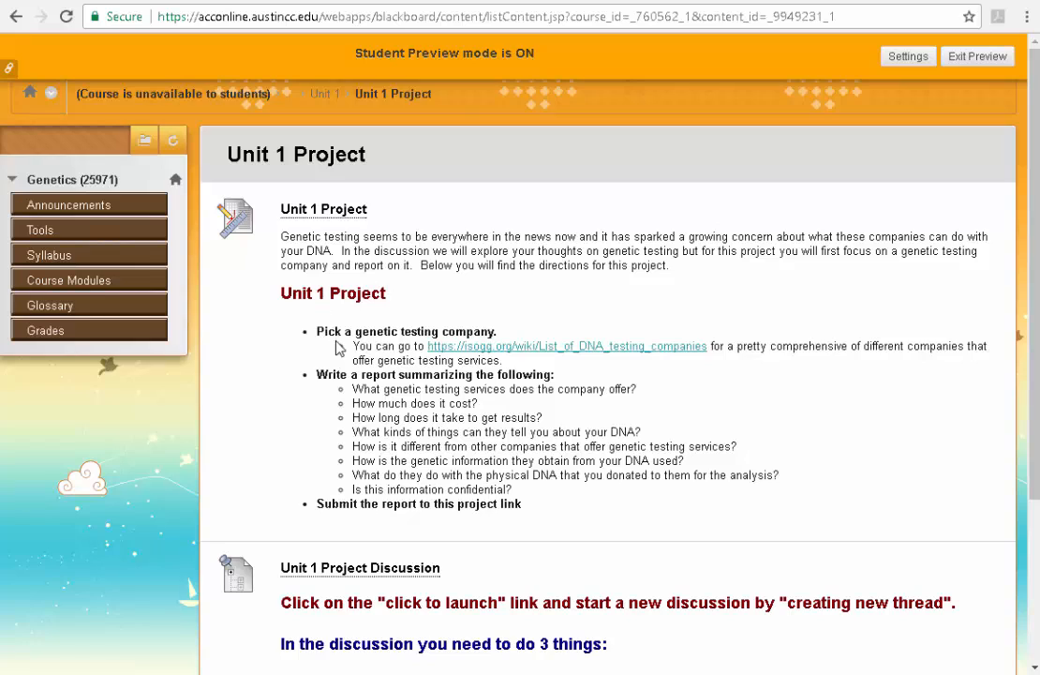
mouse_move(302, 345)
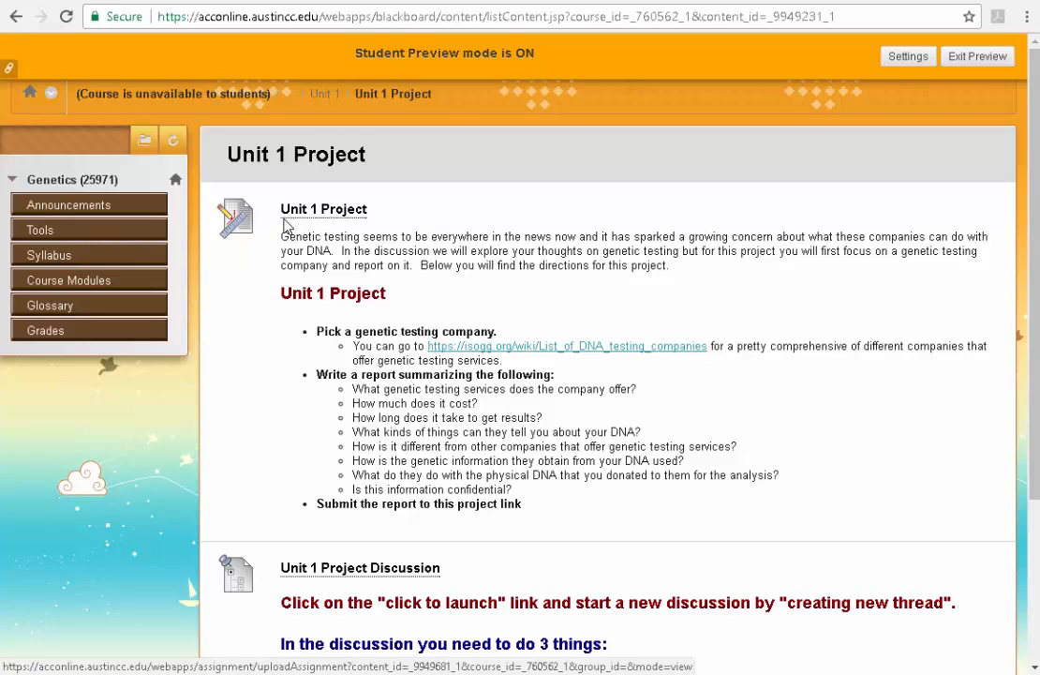
Step: Reach the Unit 1 Project Upload Assignment page and its Assignment Submission section
click(322, 210)
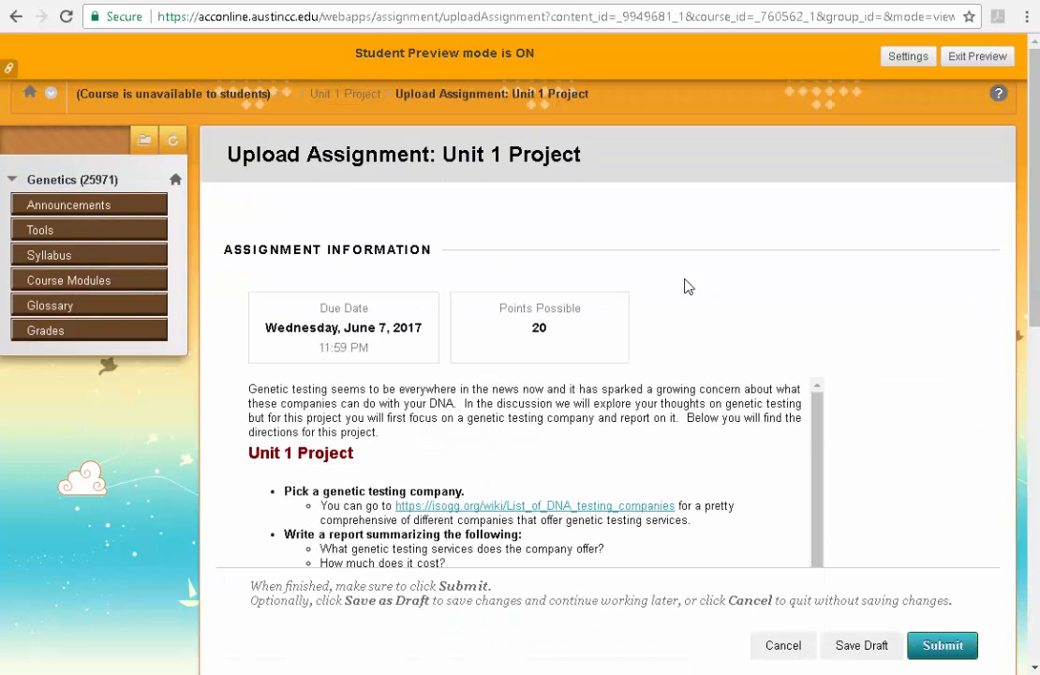
scroll(down, 3)
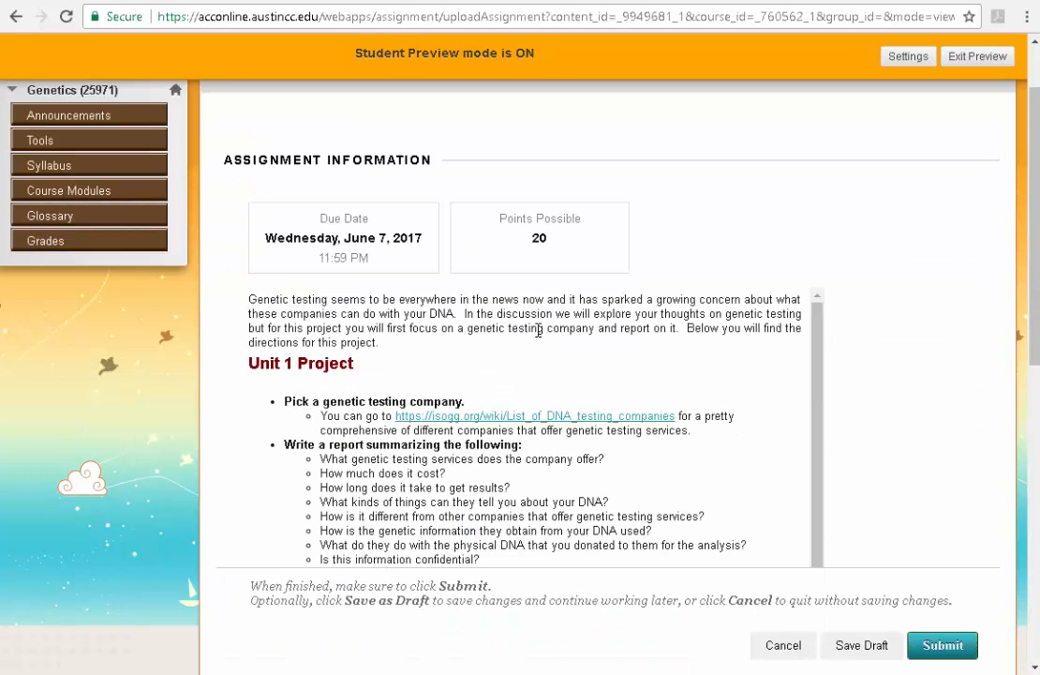
scroll(down, 3)
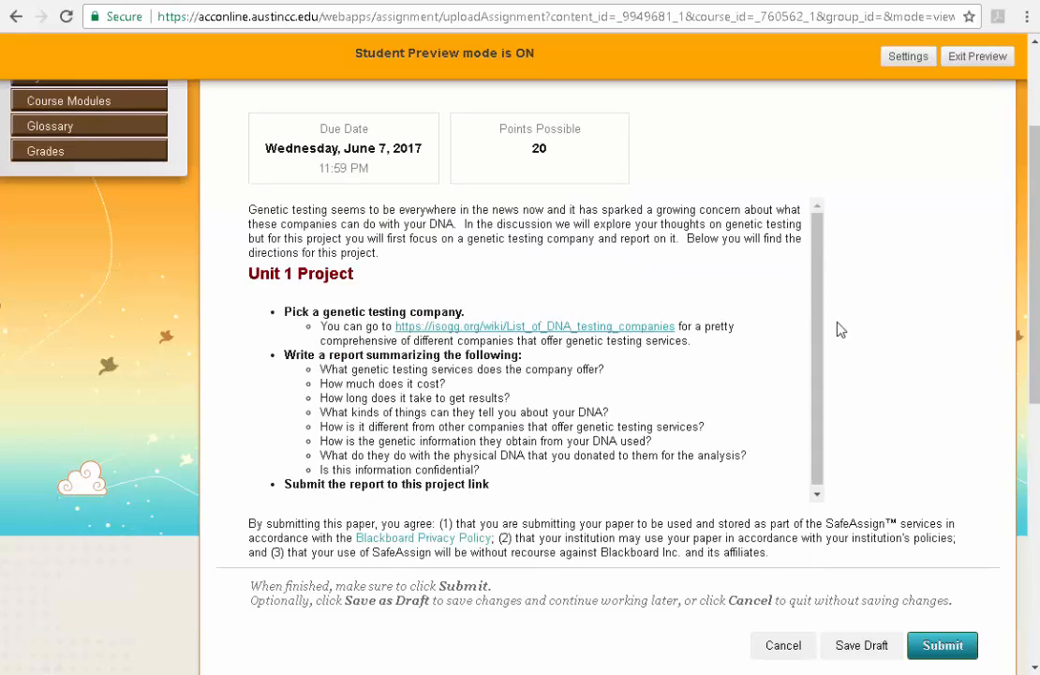
scroll(down, 3)
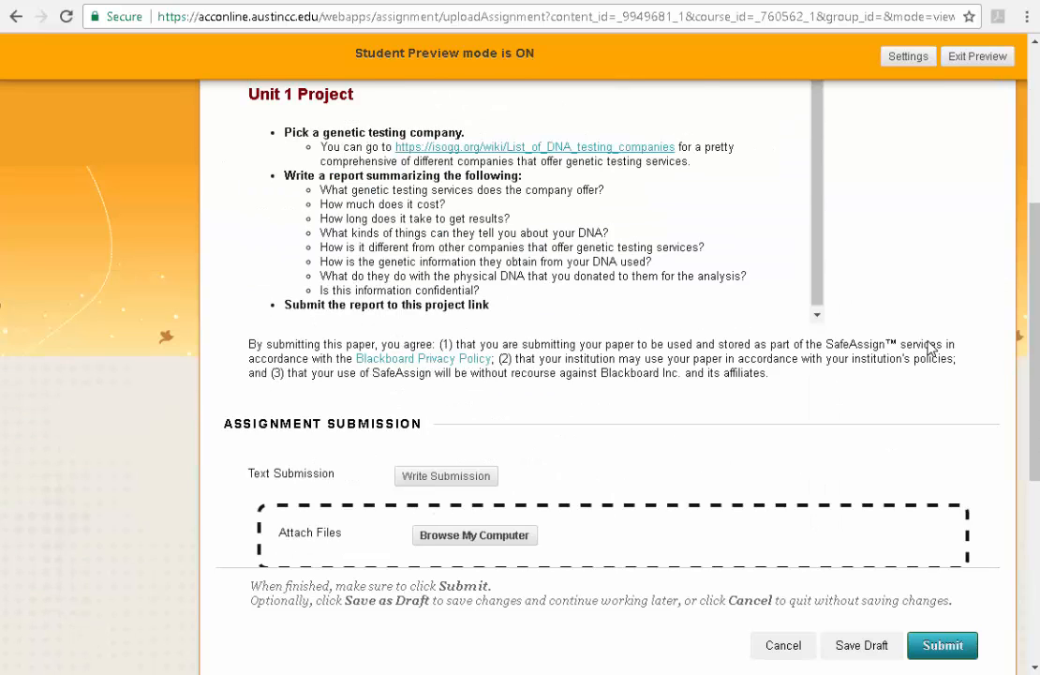
scroll(down, 3)
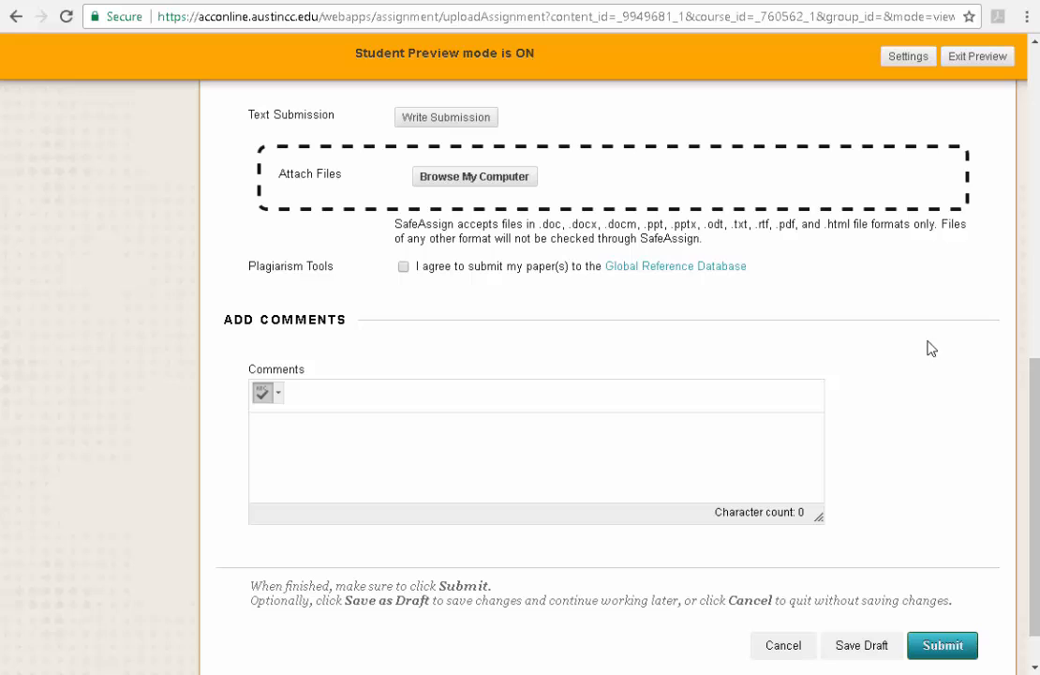
scroll(up, 3)
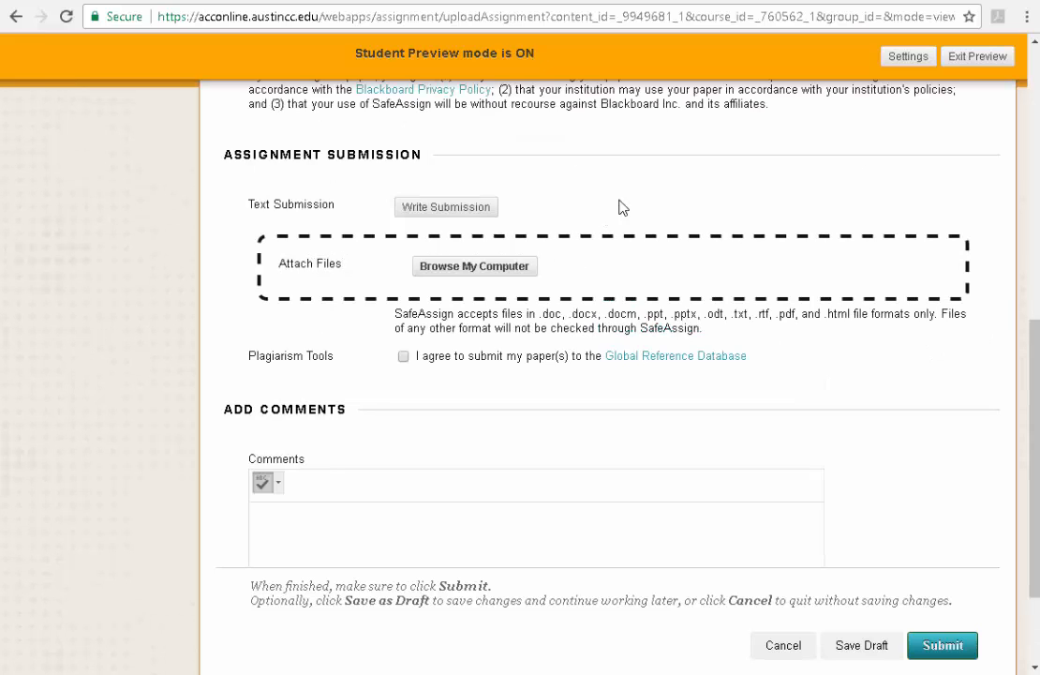
mouse_move(446, 206)
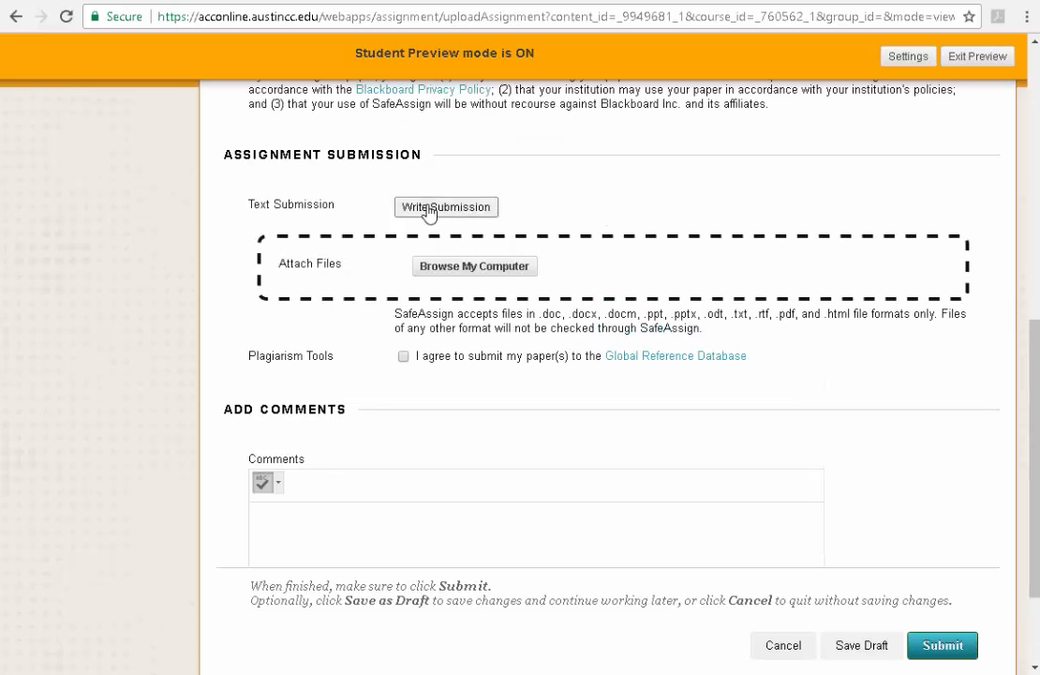
Step: Open the empty text submission editor on the Unit 1 Project upload page
click(446, 206)
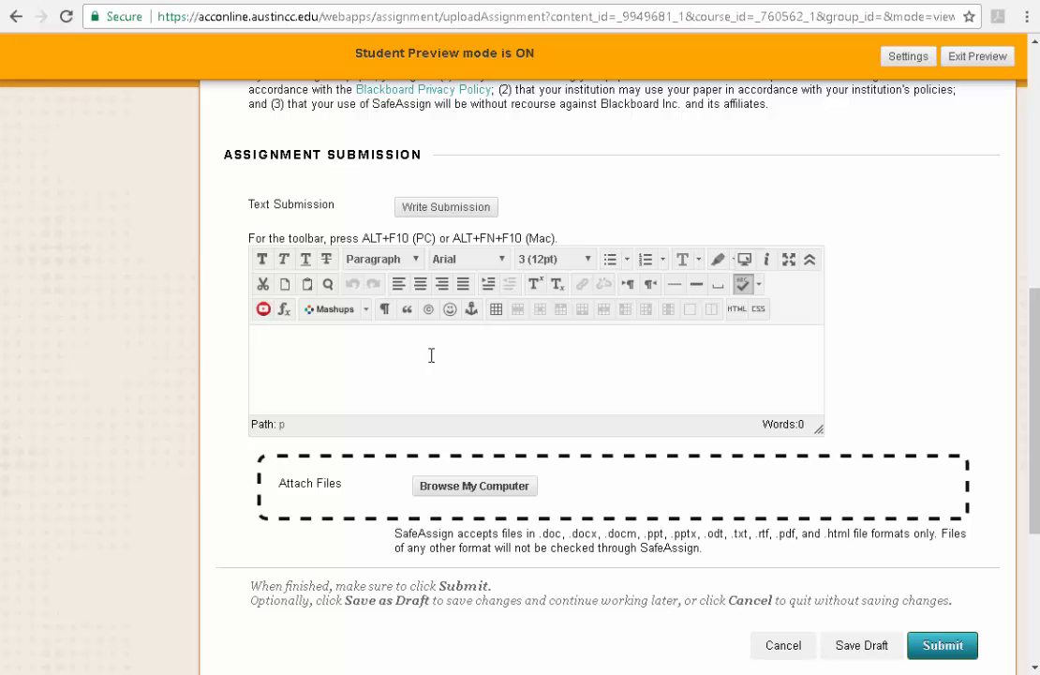
mouse_move(814, 332)
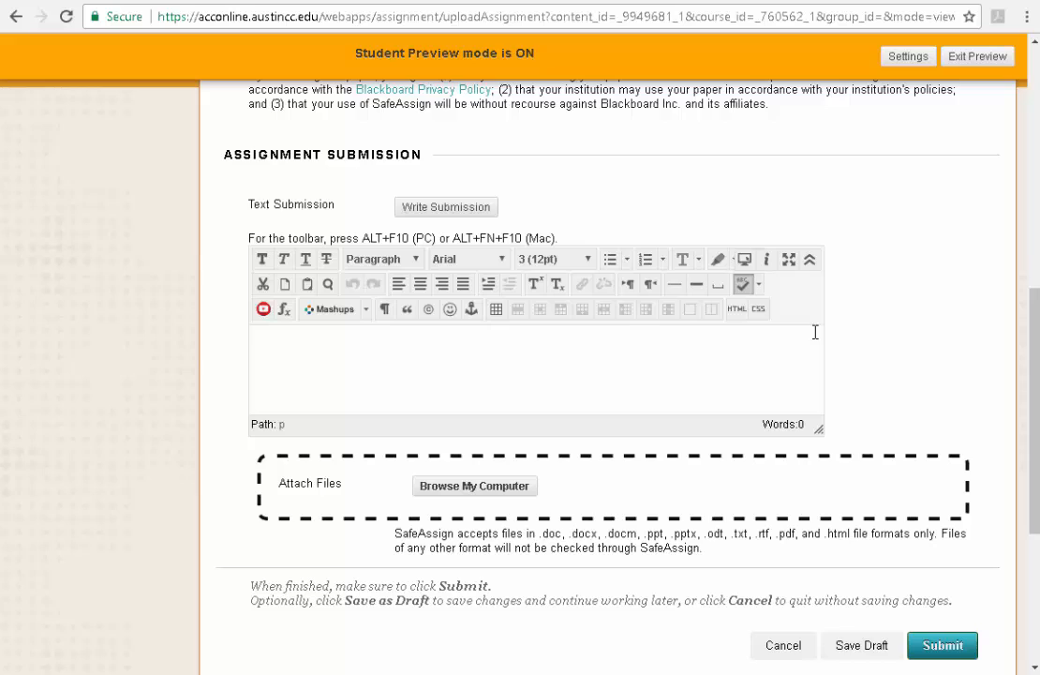
mouse_move(884, 334)
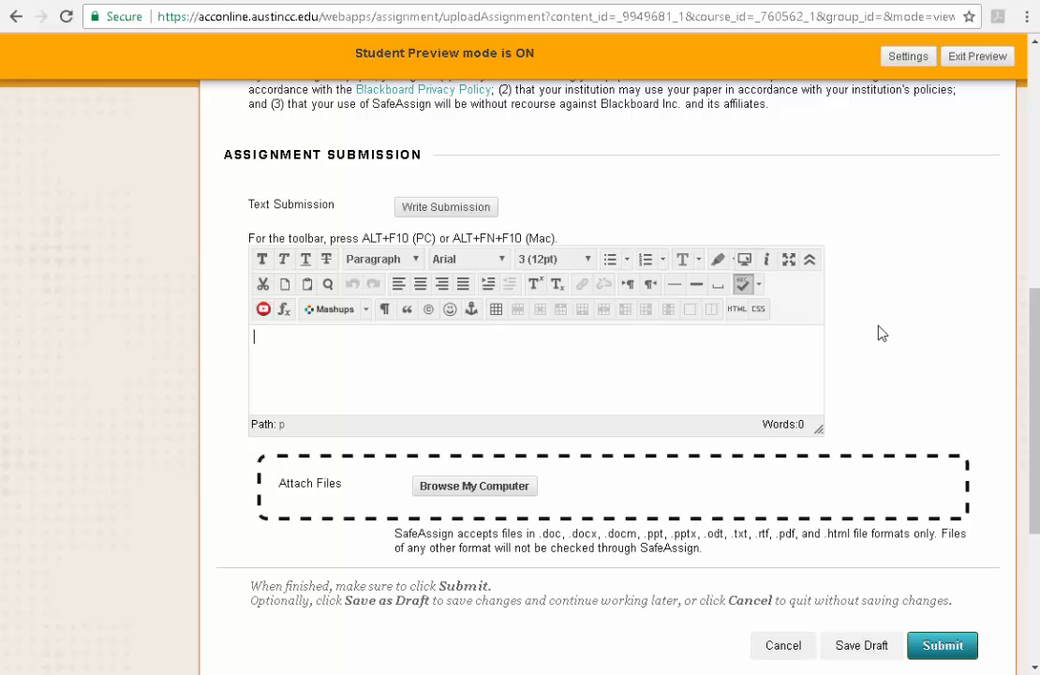
mouse_move(881, 378)
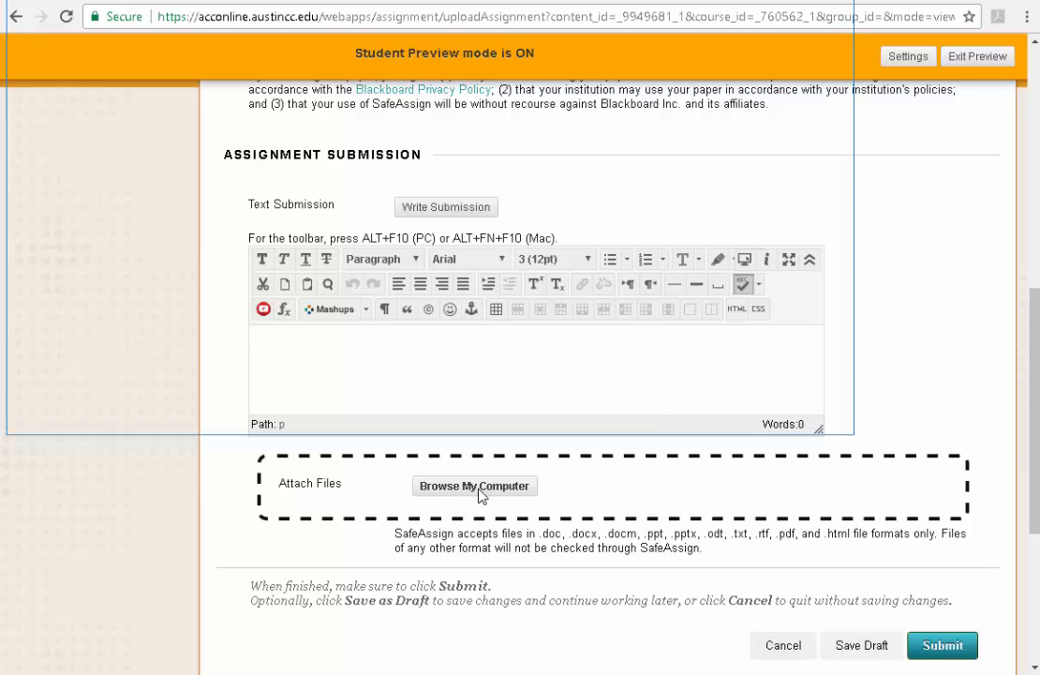
Step: Attach project 1.docx from the Projects folder via Browse My Computer
click(474, 485)
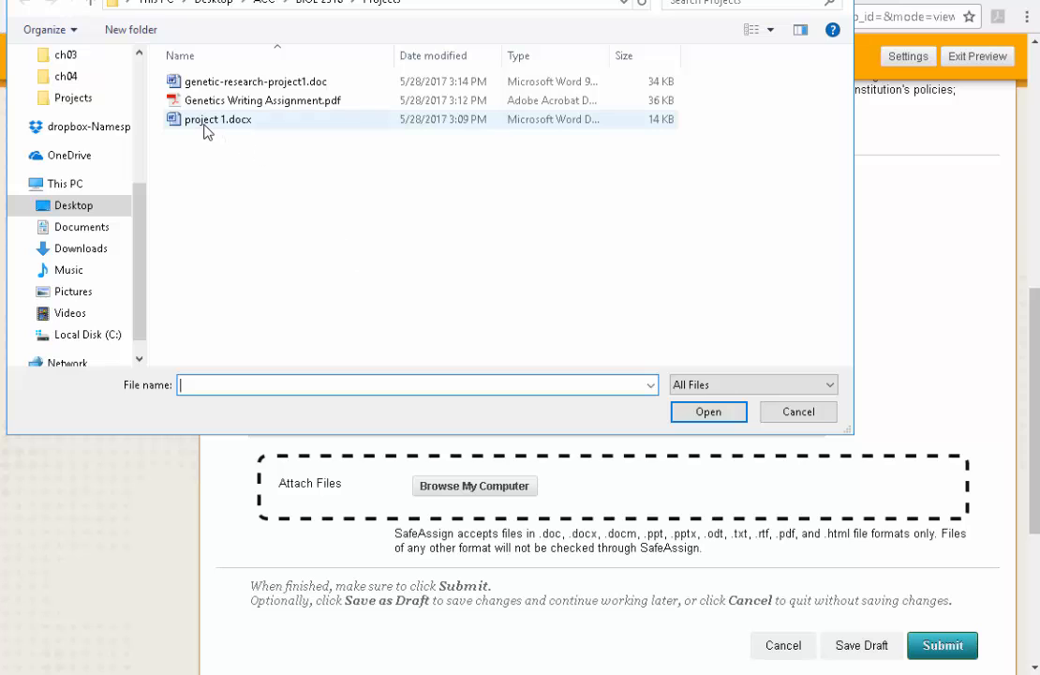
click(218, 120)
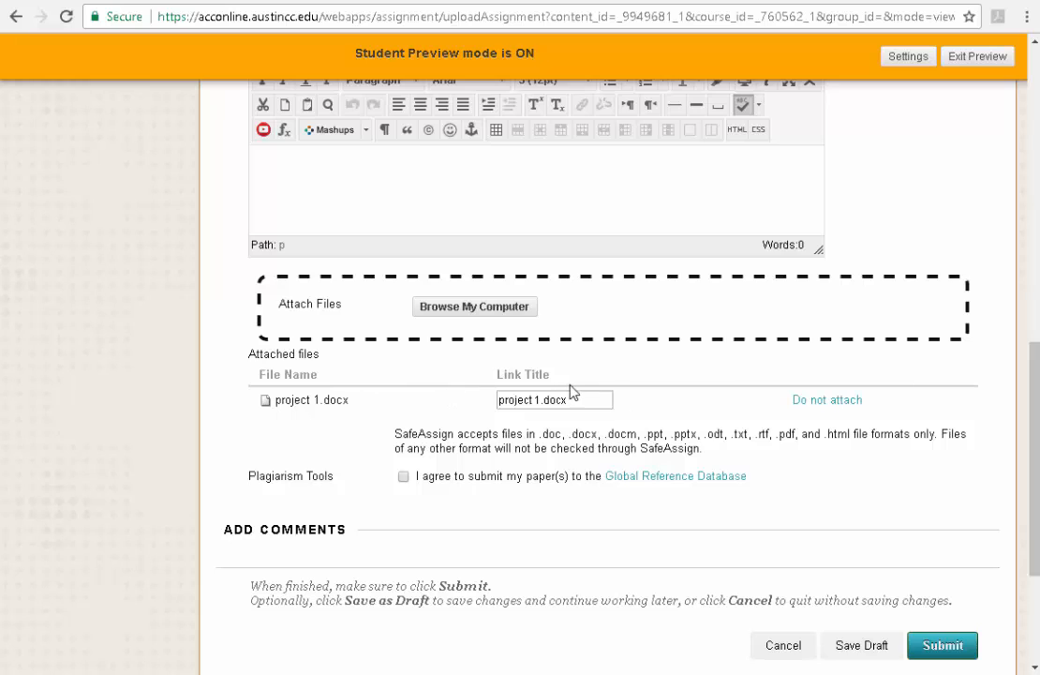
mouse_move(645, 491)
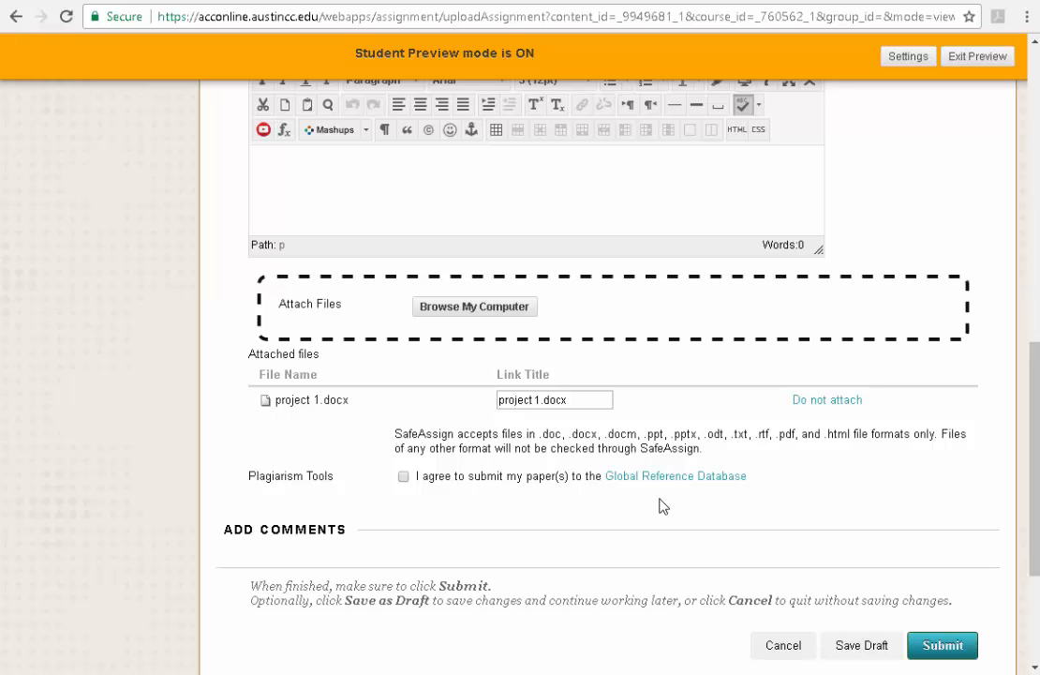
mouse_move(663, 506)
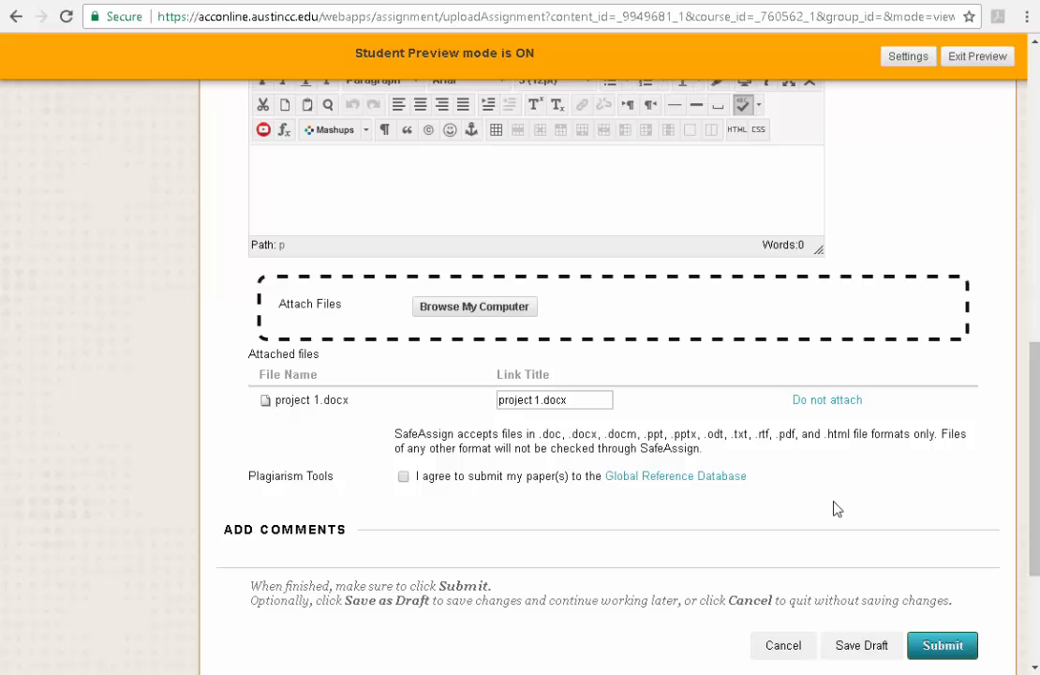
mouse_move(810, 482)
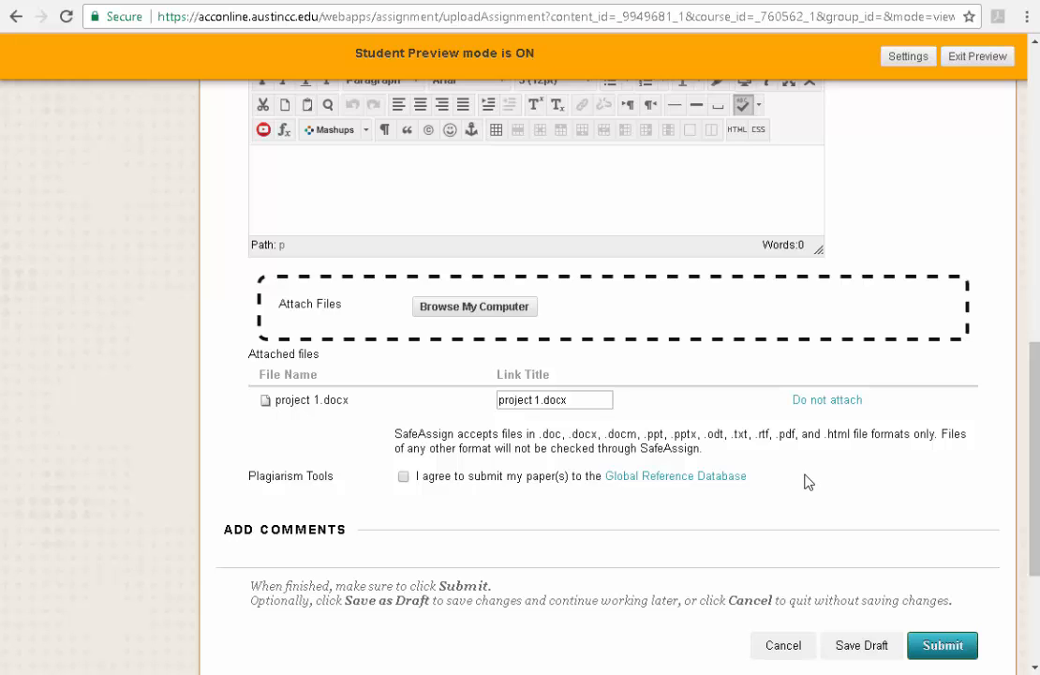
mouse_move(784, 455)
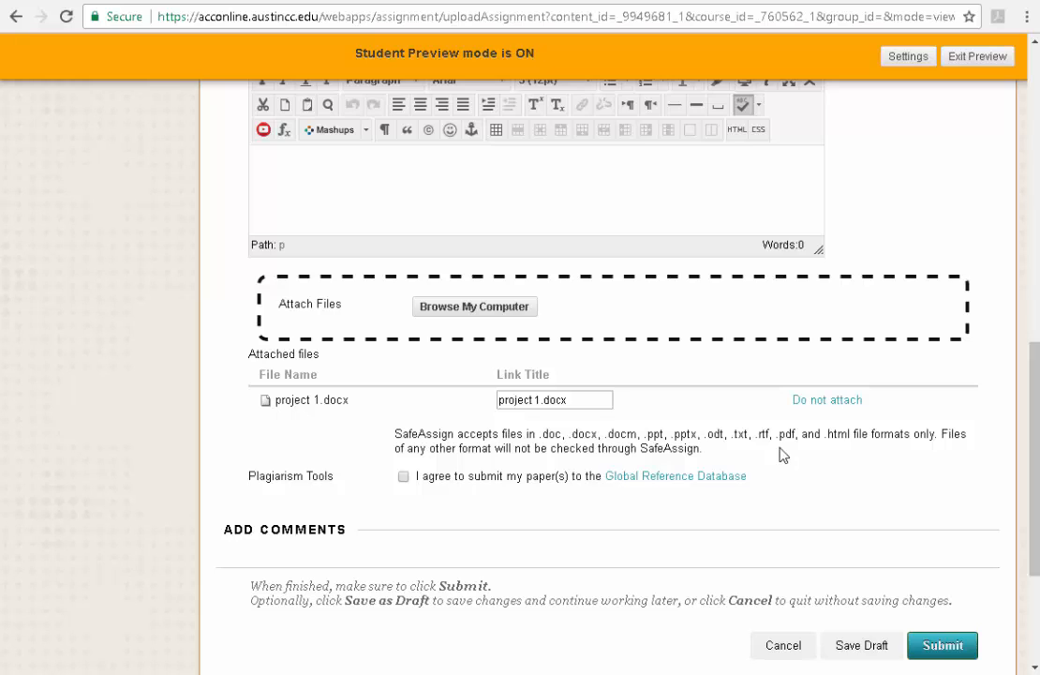
mouse_move(769, 459)
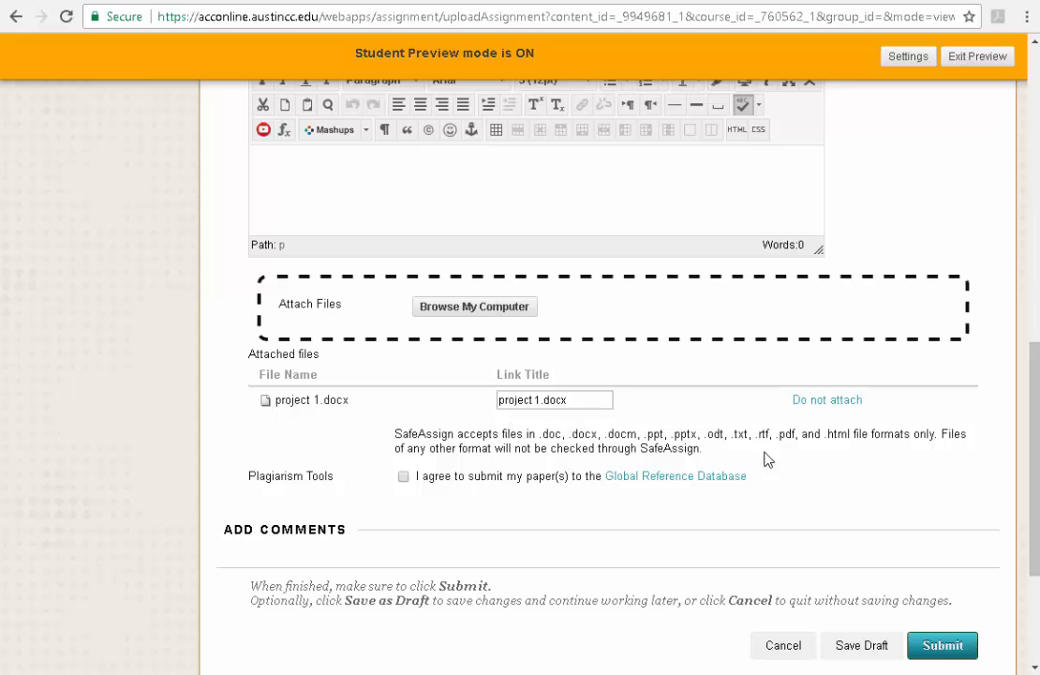
Step: Submit the Unit 1 Project attempt with project 1.docx attached
scroll(down, 3)
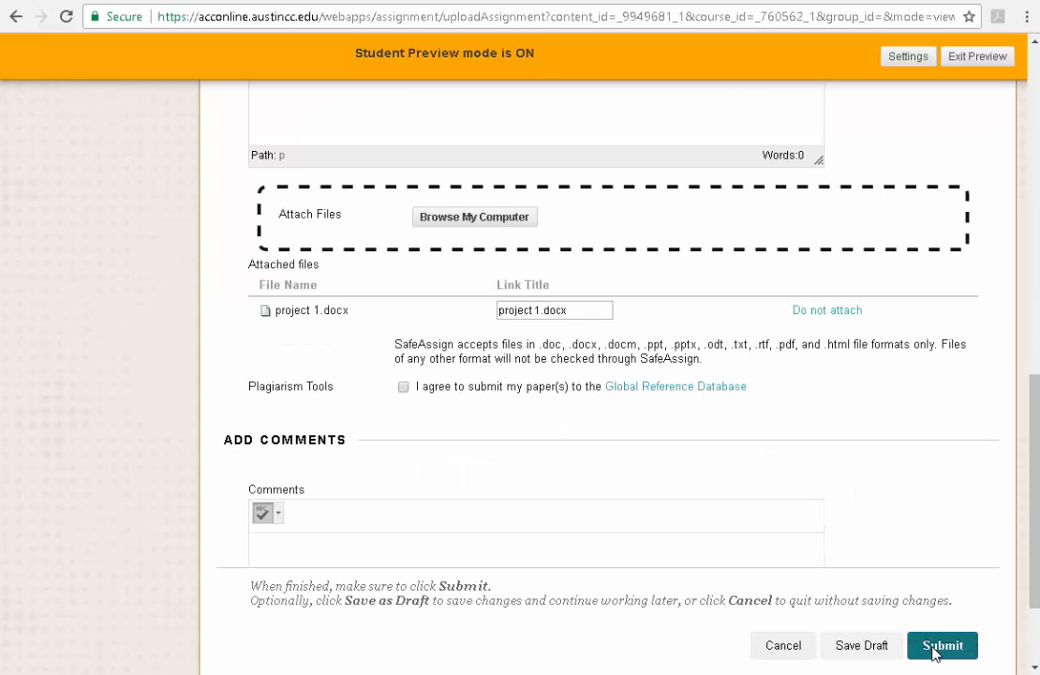
scroll(down, 3)
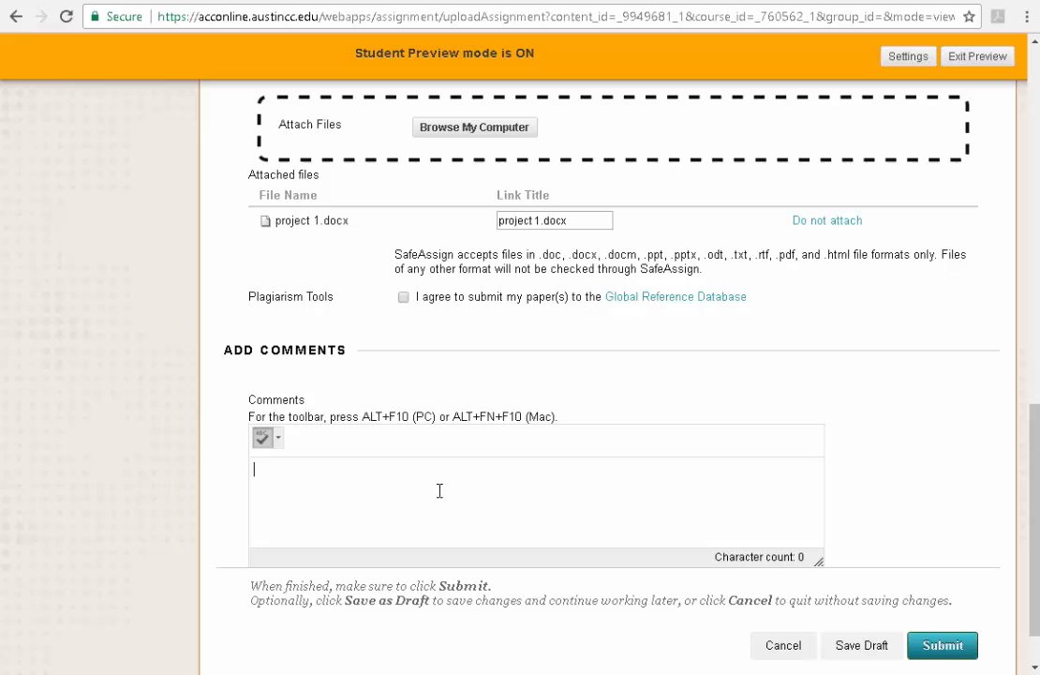
mouse_move(457, 492)
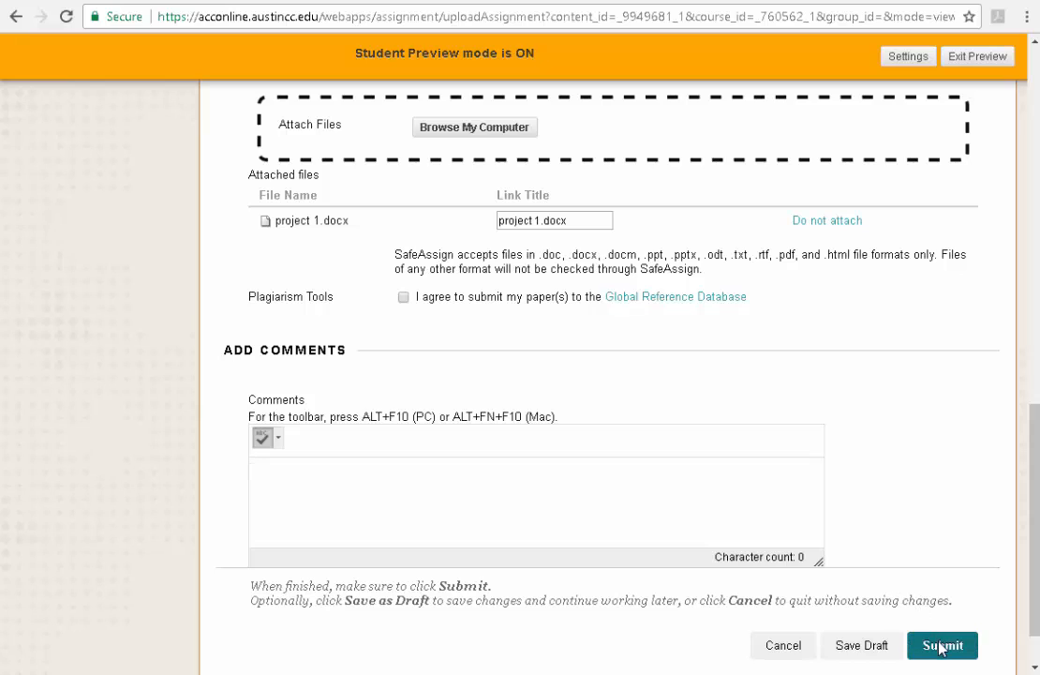
mouse_move(885, 345)
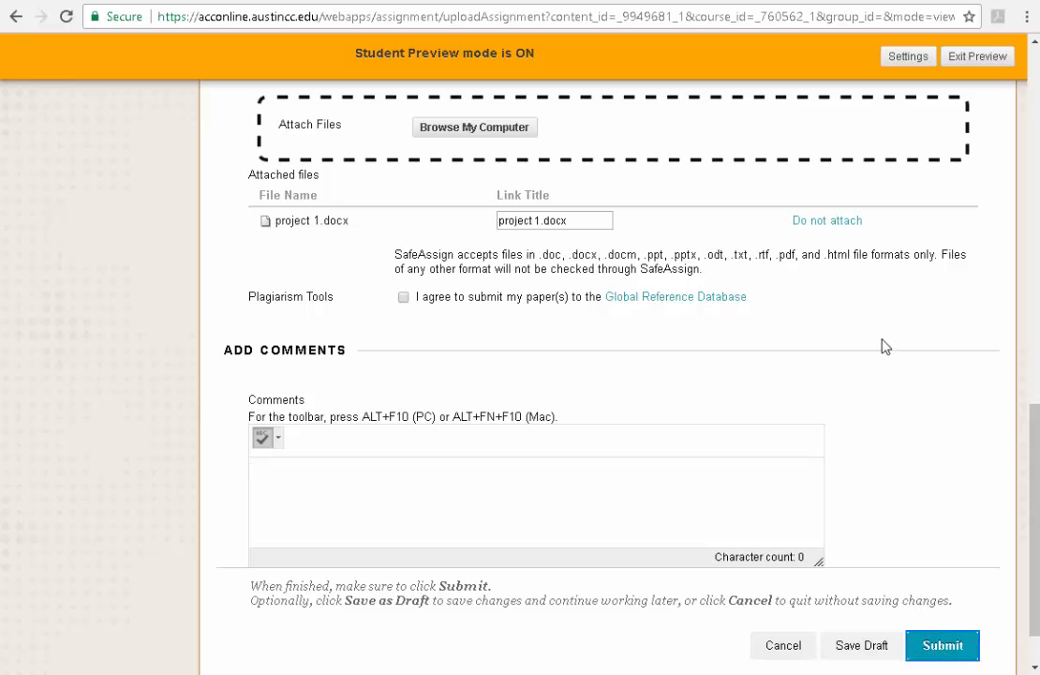
click(941, 645)
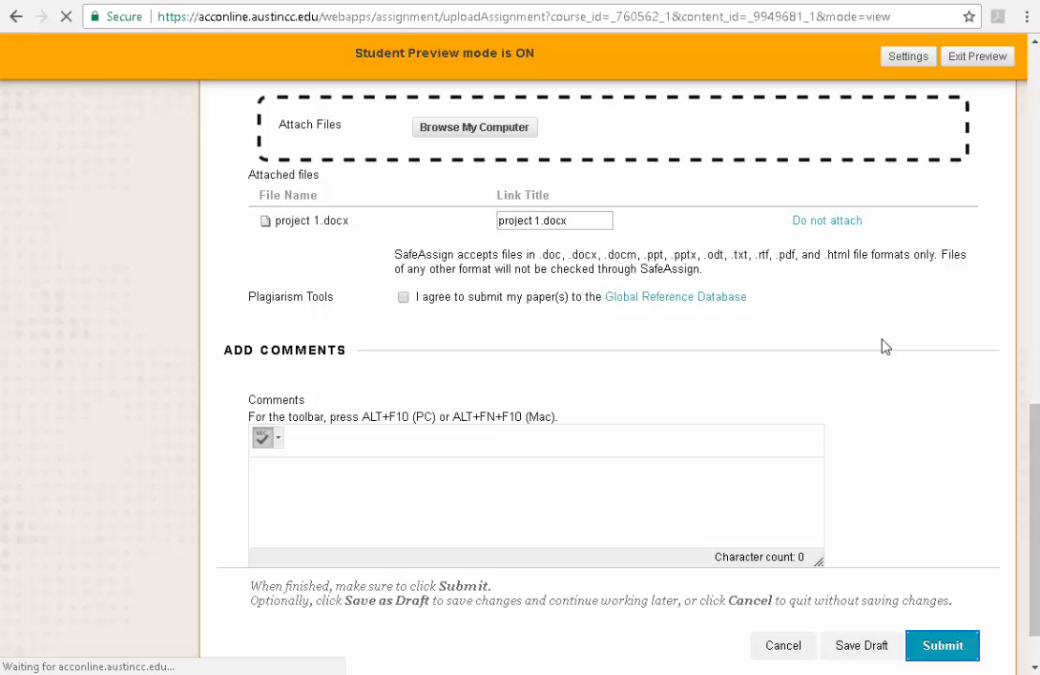
Step: Review Submission History showing the attempt with project 1.docx, ungraded out of 20
click(941, 645)
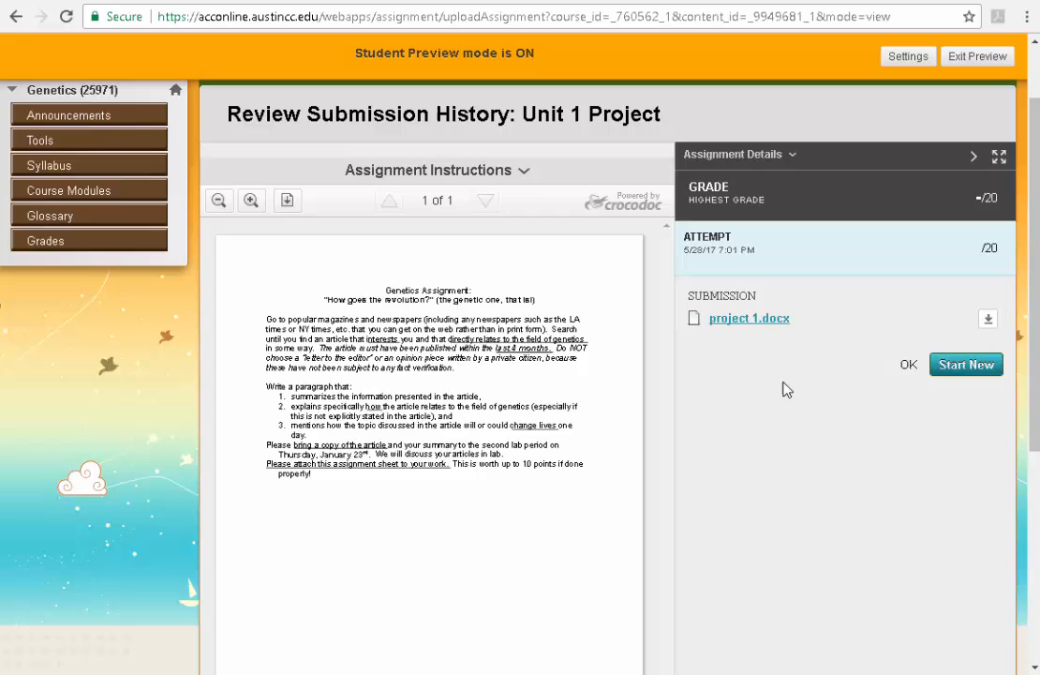
mouse_move(68, 286)
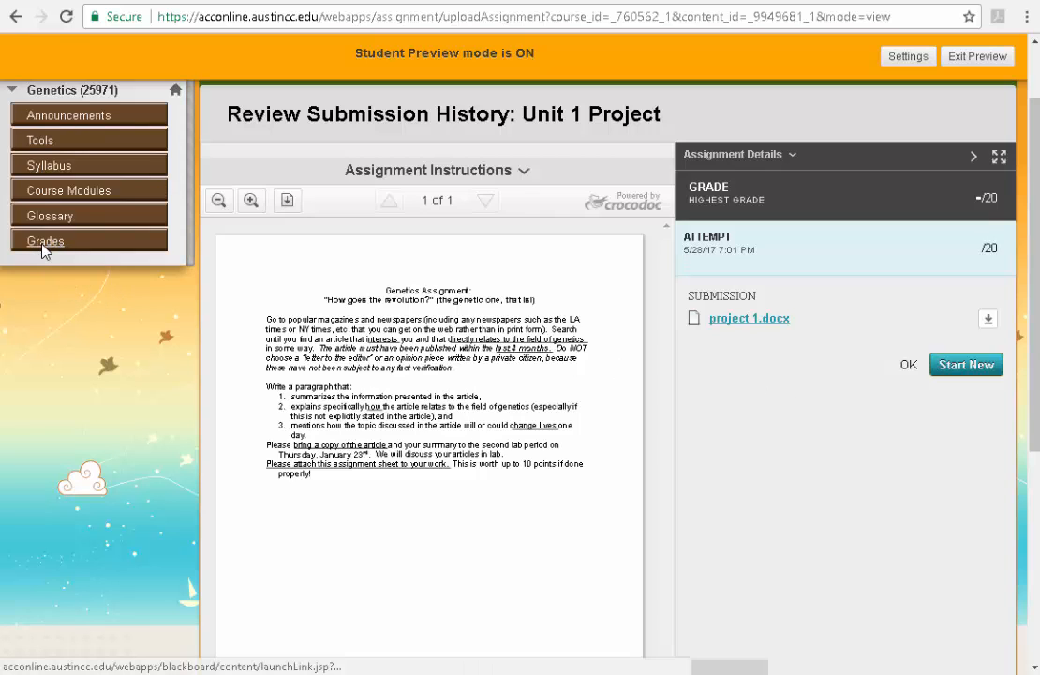
Step: View My Grades listing Unit 1 Project as submitted with the yellow needs-grading icon
click(45, 240)
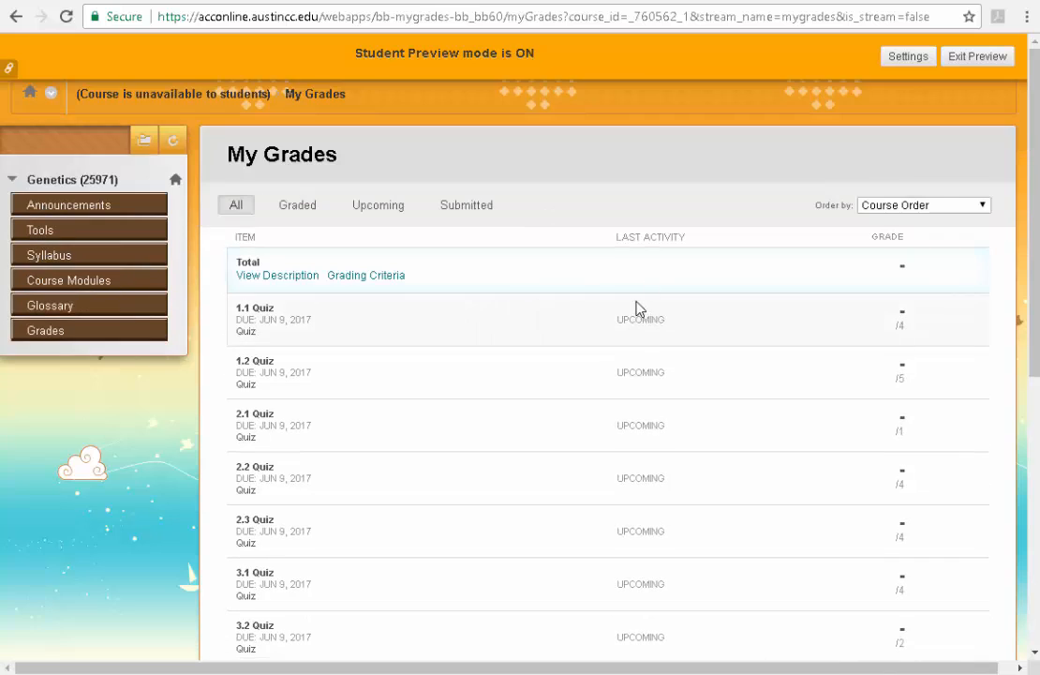
scroll(down, 3)
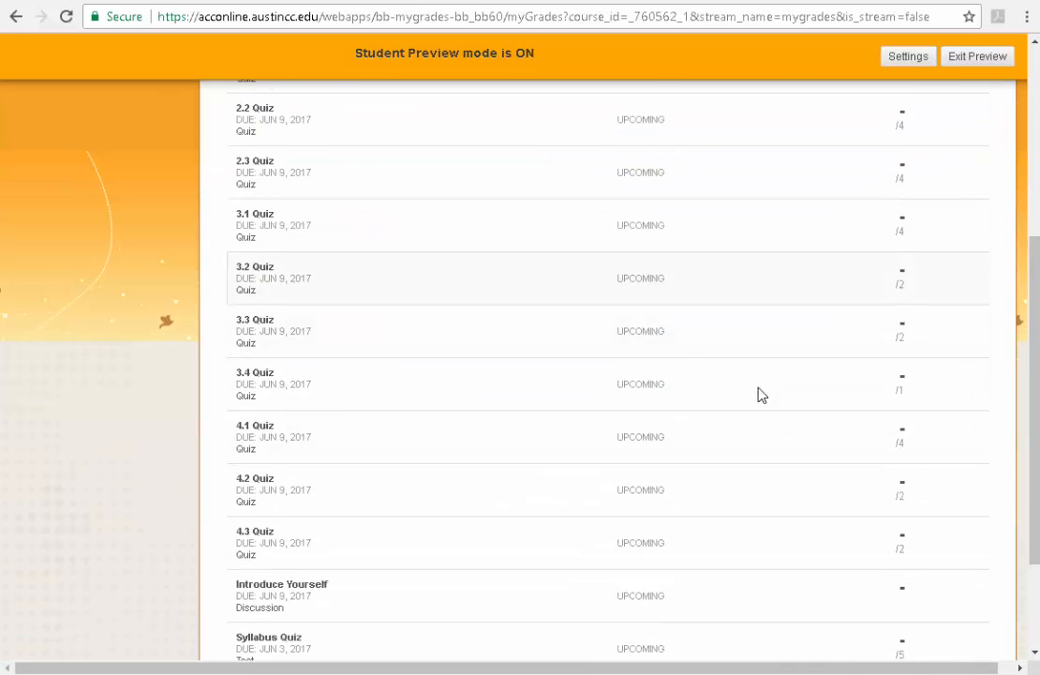
scroll(down, 3)
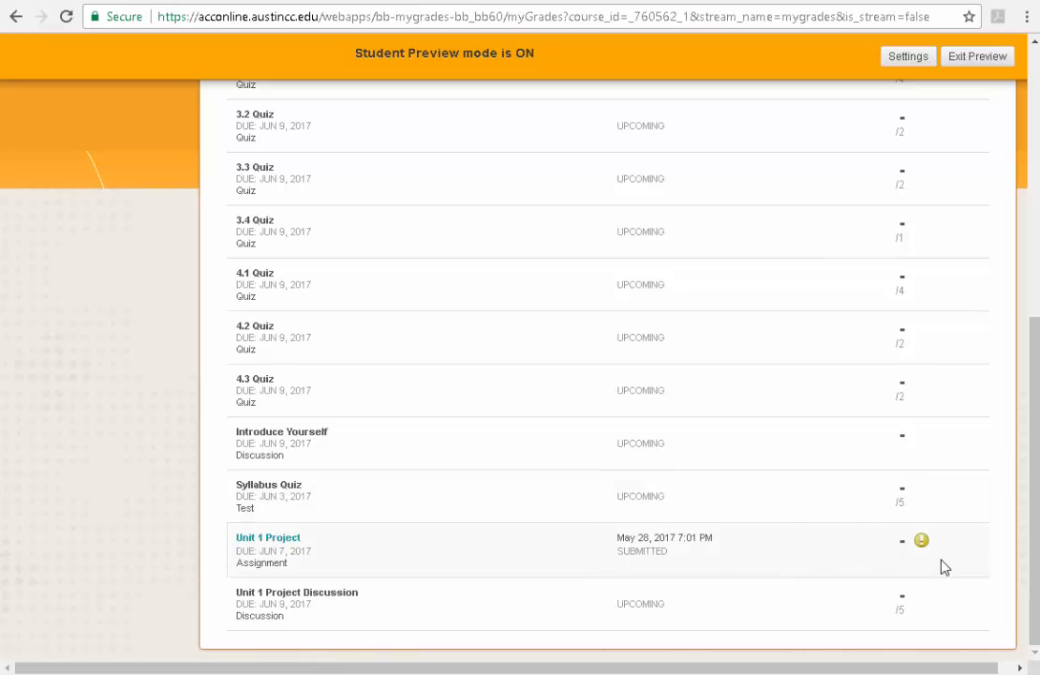
mouse_move(948, 594)
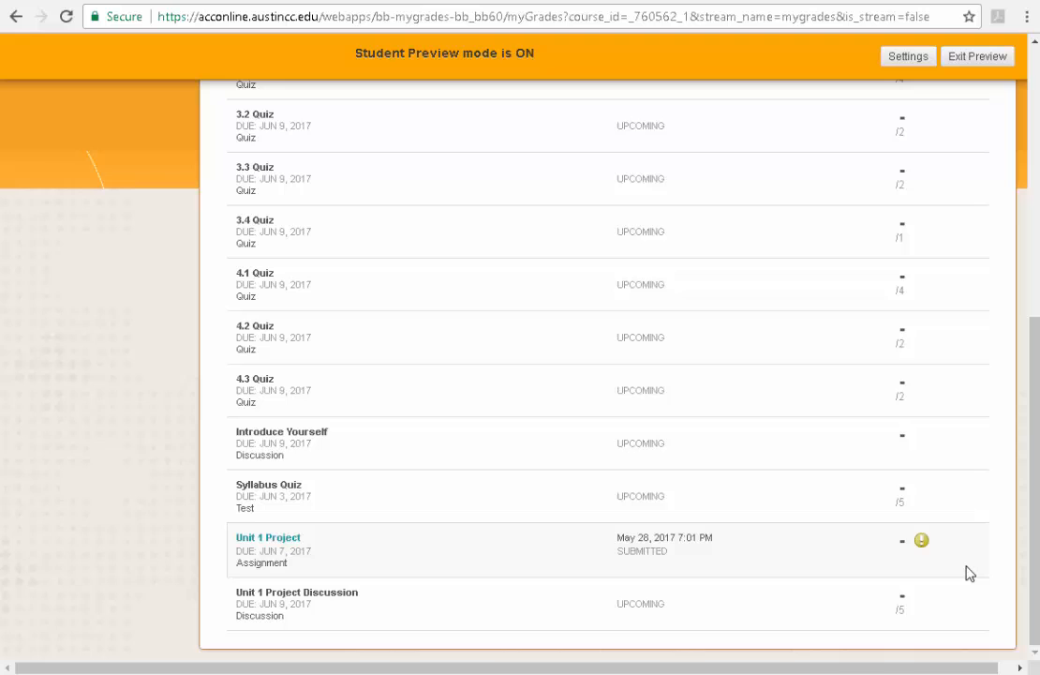
mouse_move(887, 506)
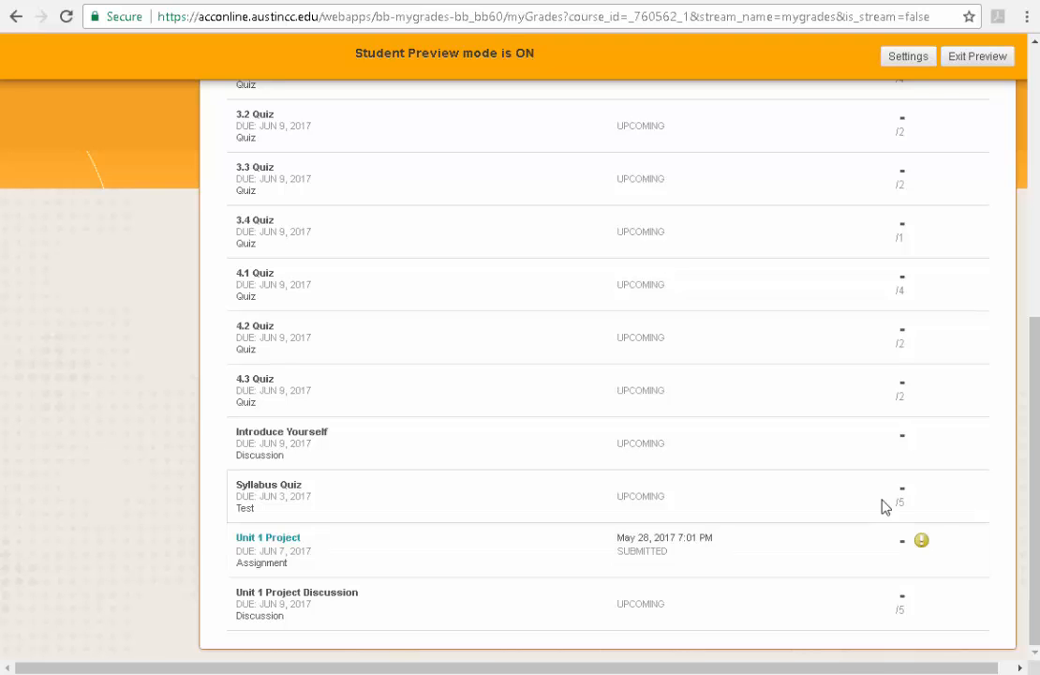